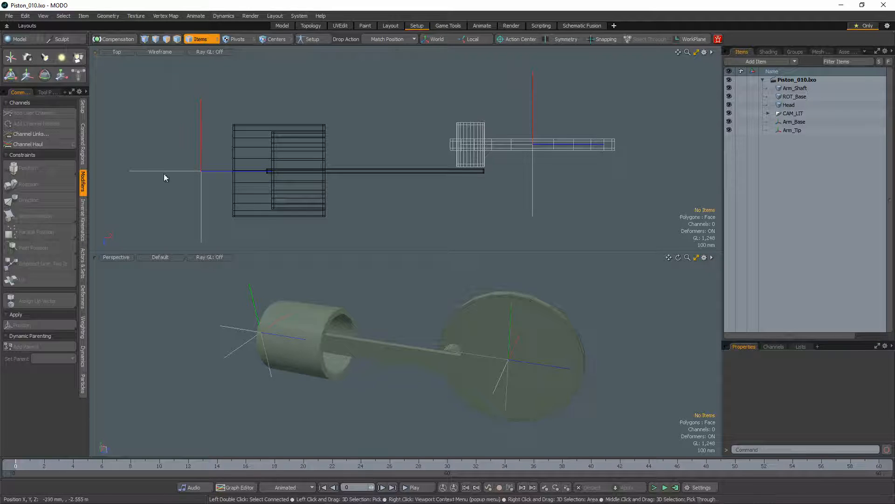
Apply a Vertex Position constraint tying Arm_Base to a vertex on ROT_Base's edge
{"action": "left_click", "coordinate": [792, 130]}
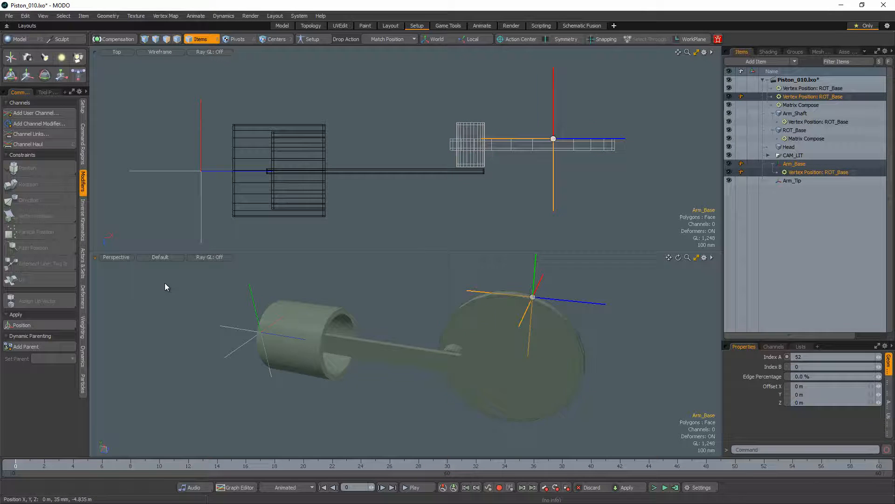
{"action": "left_click", "coordinate": [829, 357]}
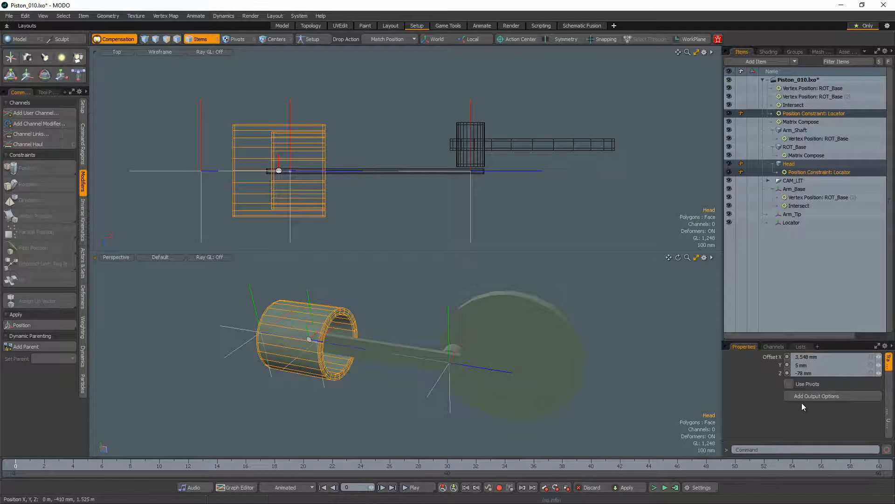
Add output options to the Head's Position constraint at 100% opacity, then select Head with Arm_Shaft
{"action": "left_click", "coordinate": [806, 88]}
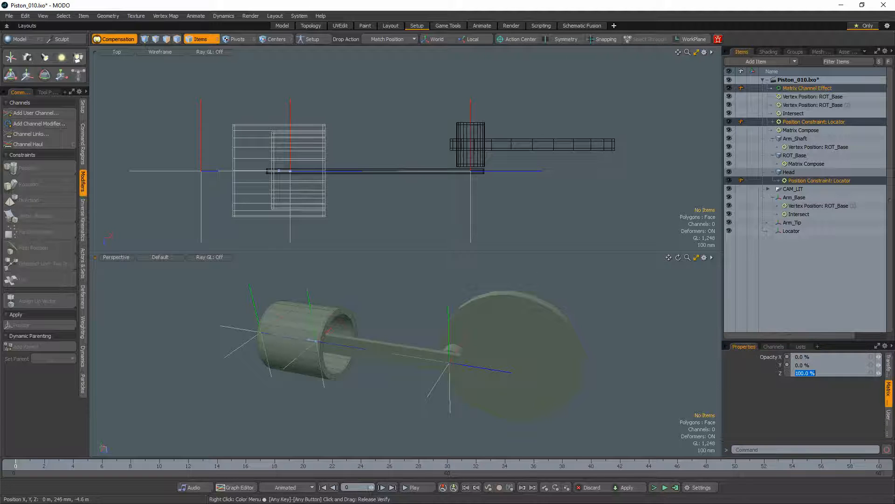
{"action": "left_click", "coordinate": [795, 138]}
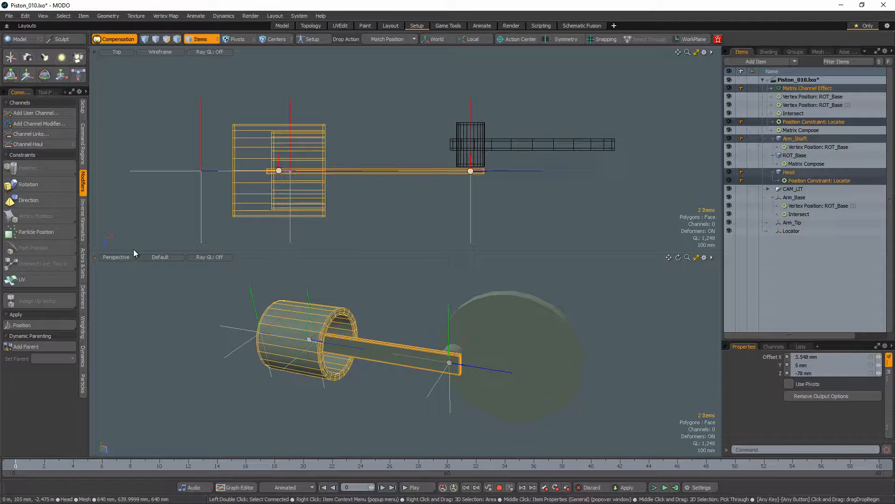